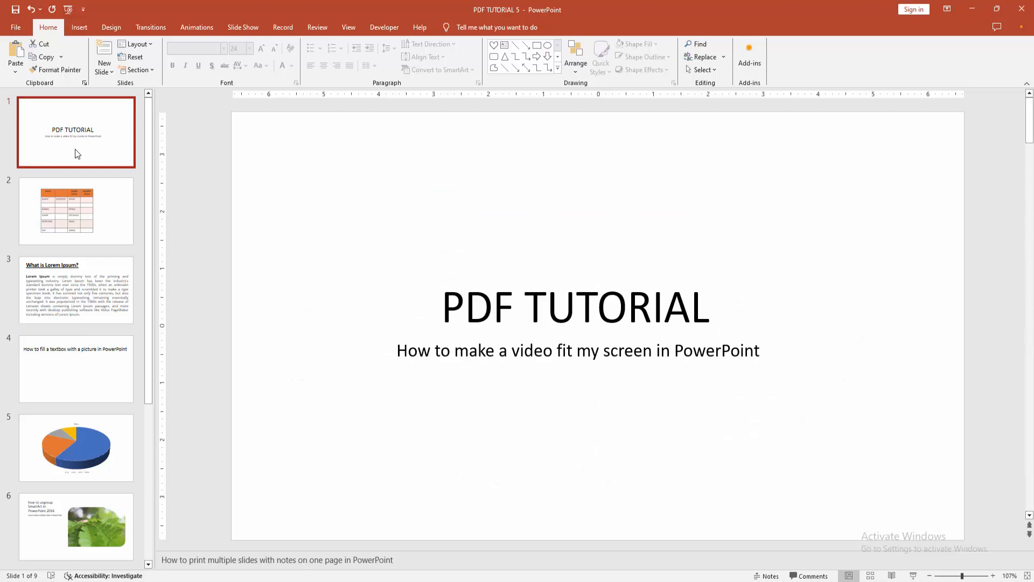
{"action": "mouse_move", "coordinate": [262, 307]}
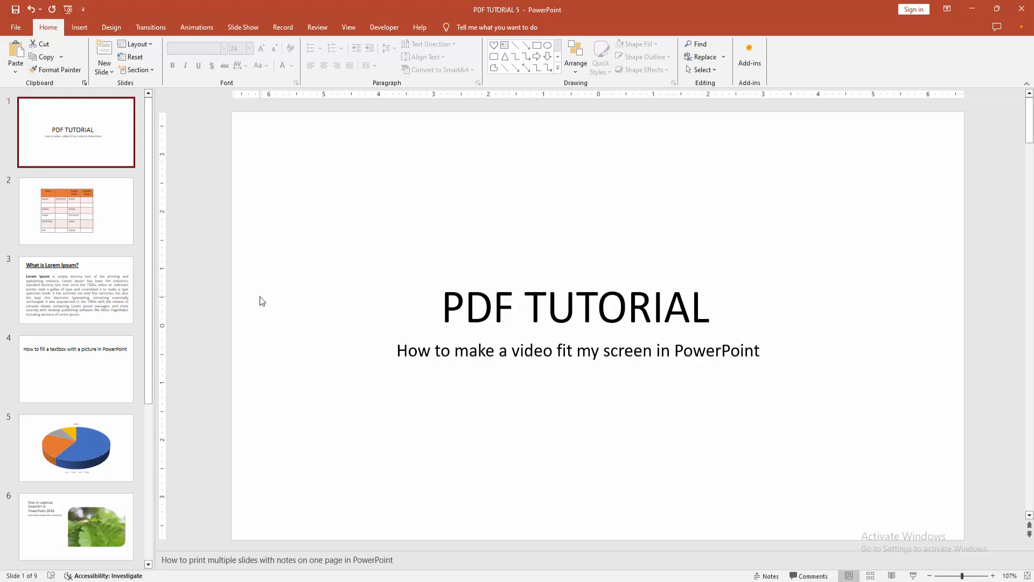
- Add a new blank slide after the title slide
{"action": "left_click", "coordinate": [103, 63]}
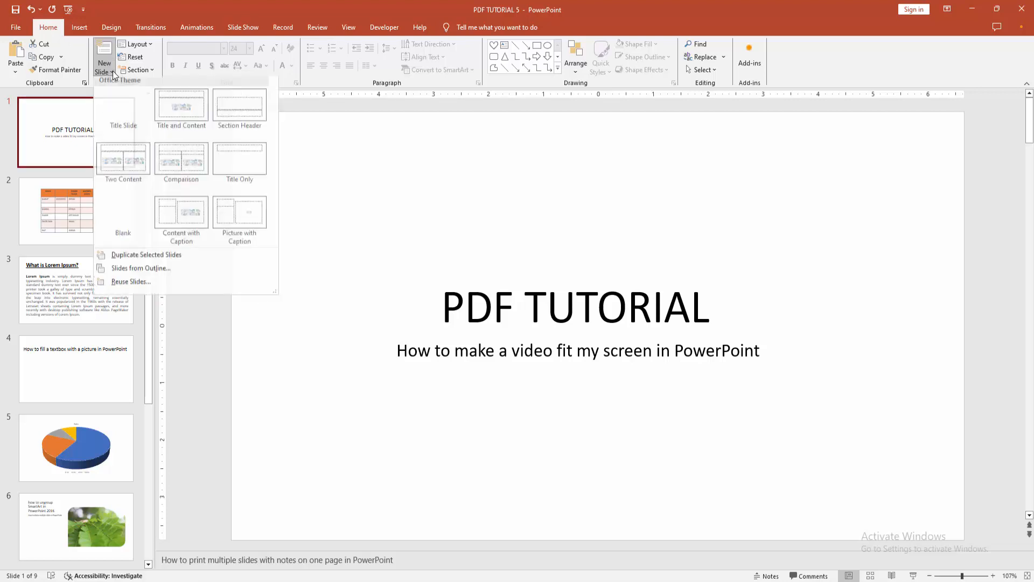
{"action": "mouse_move", "coordinate": [124, 218]}
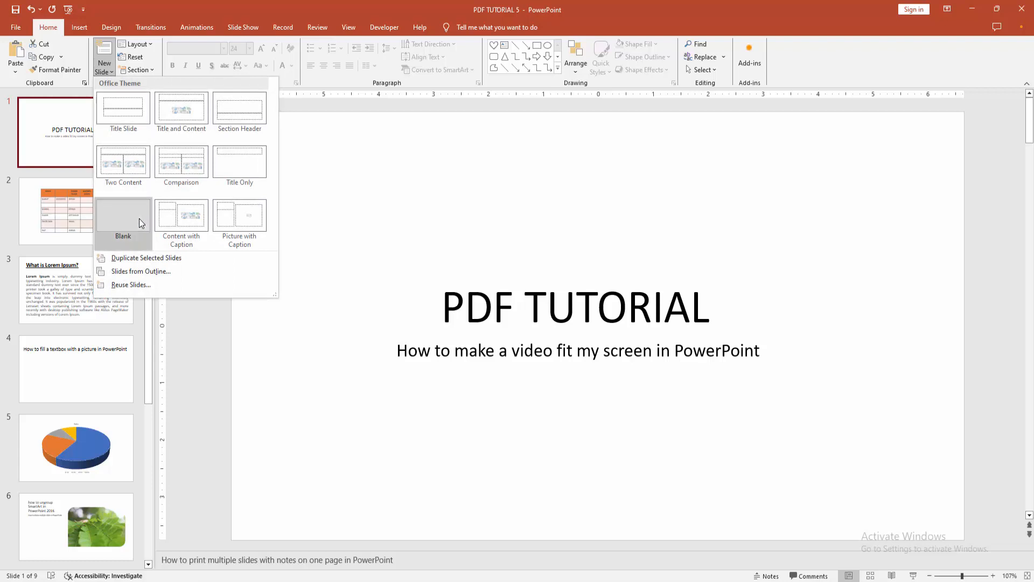
{"action": "left_click", "coordinate": [123, 218]}
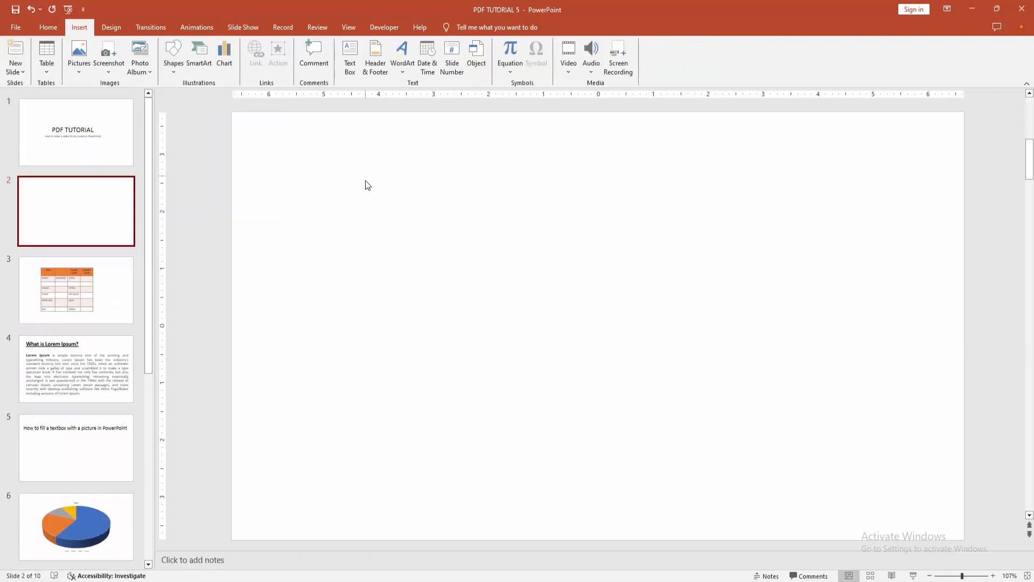
- Insert the video file from this computer onto the blank slide
{"action": "left_click", "coordinate": [567, 56]}
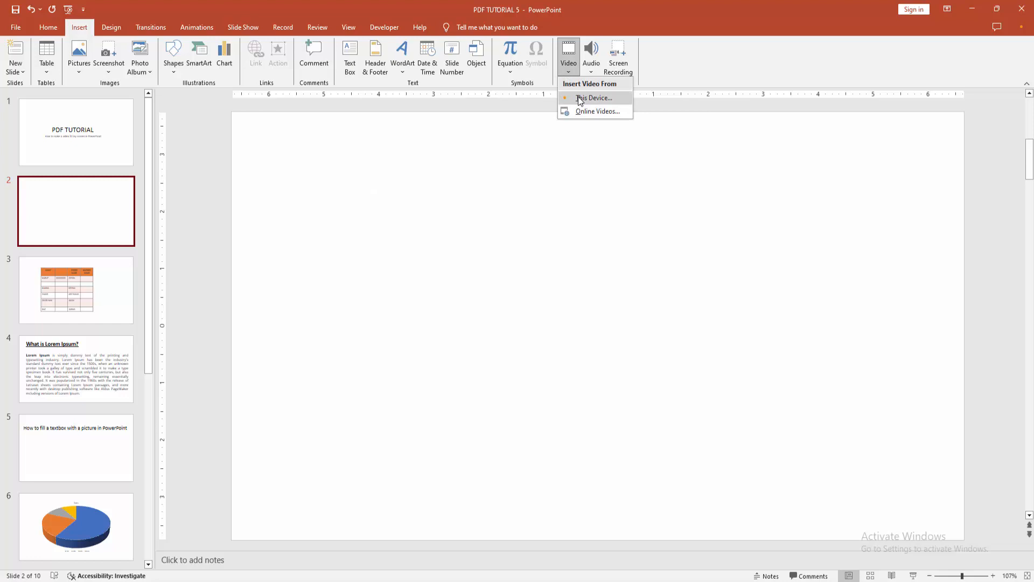
{"action": "left_click", "coordinate": [594, 98]}
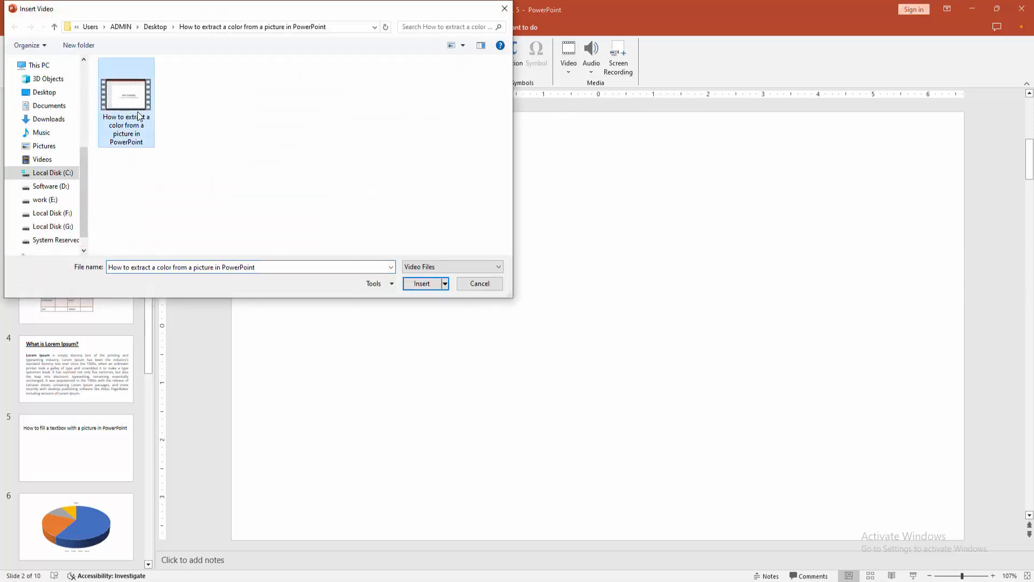
{"action": "left_click", "coordinate": [421, 283]}
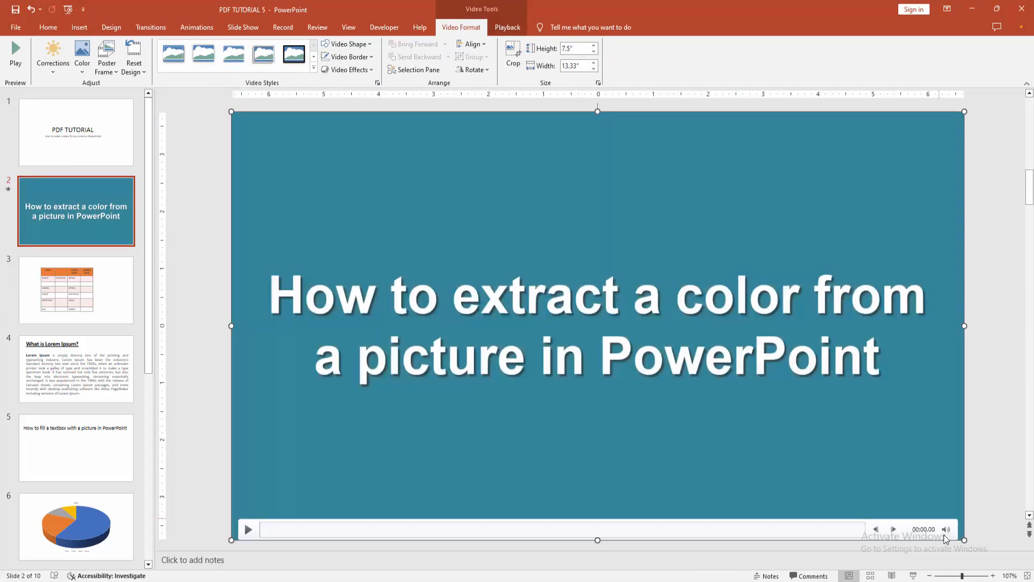
{"action": "mouse_move", "coordinate": [631, 201]}
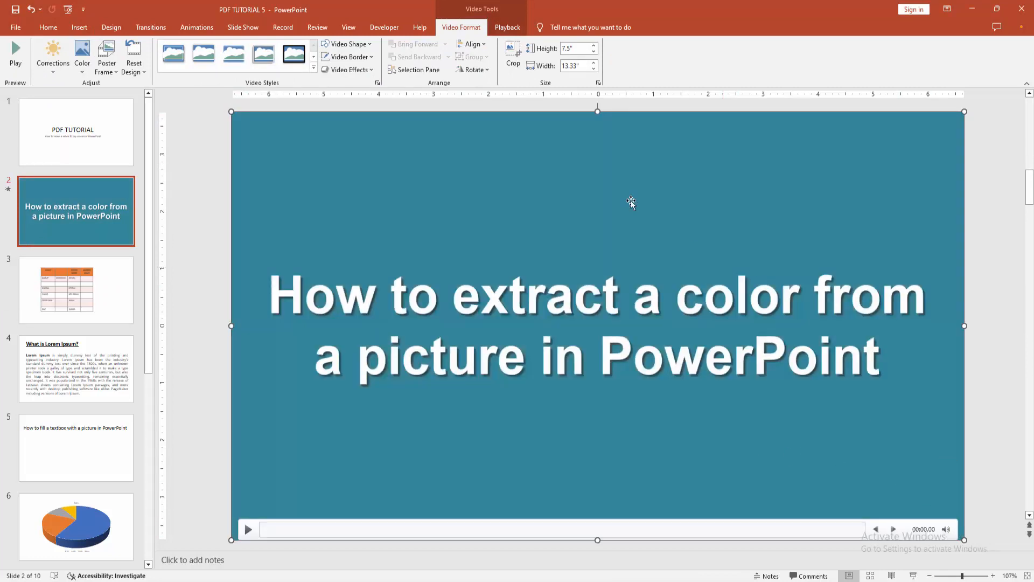
- Set the video's playback to start automatically
{"action": "left_click", "coordinate": [508, 27]}
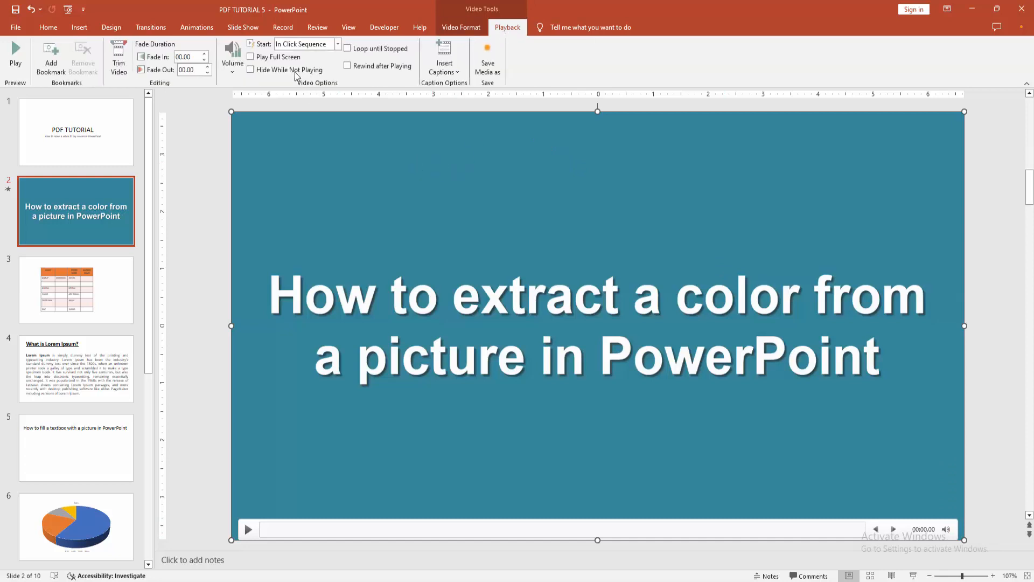
{"action": "left_click", "coordinate": [337, 44]}
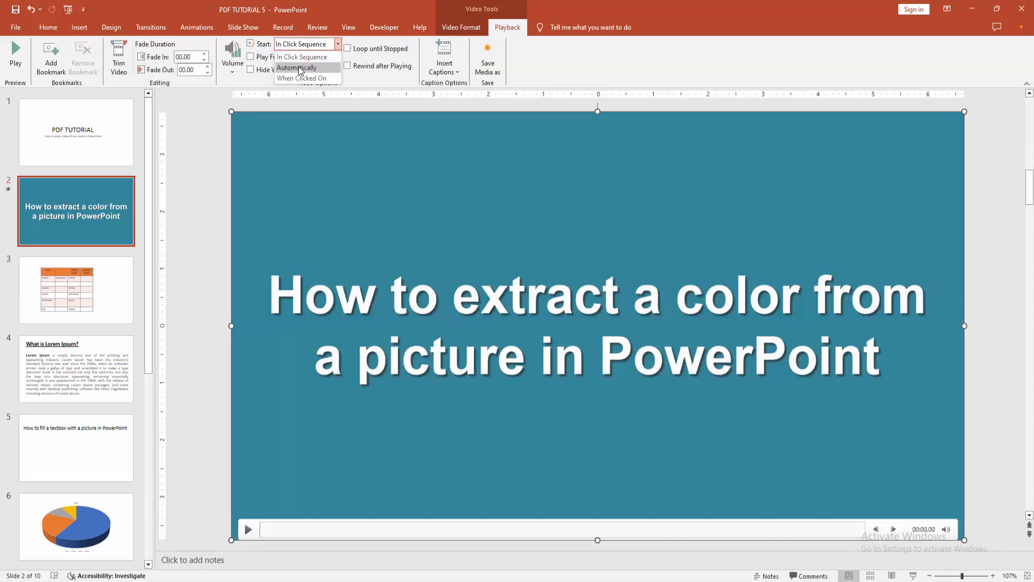
{"action": "left_click", "coordinate": [298, 68]}
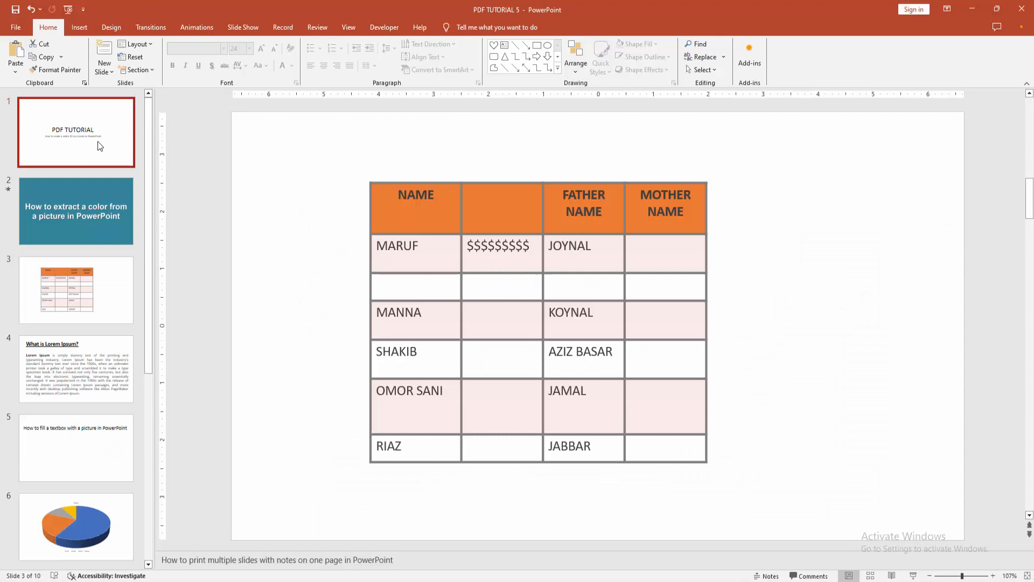
- Select the slide 1 thumbnail to show the 'PDF TUTORIAL' title slide
{"action": "left_click", "coordinate": [76, 132]}
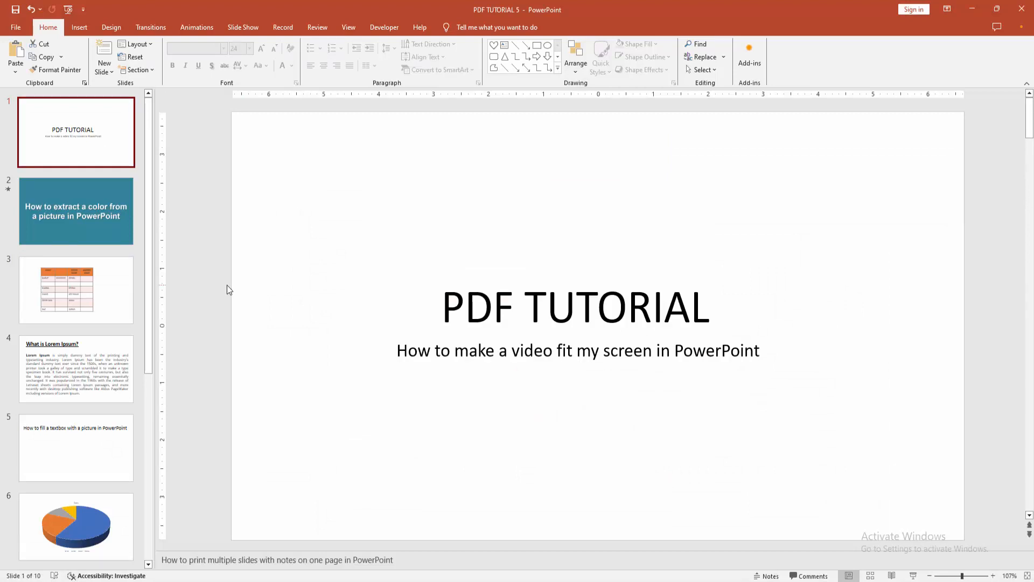